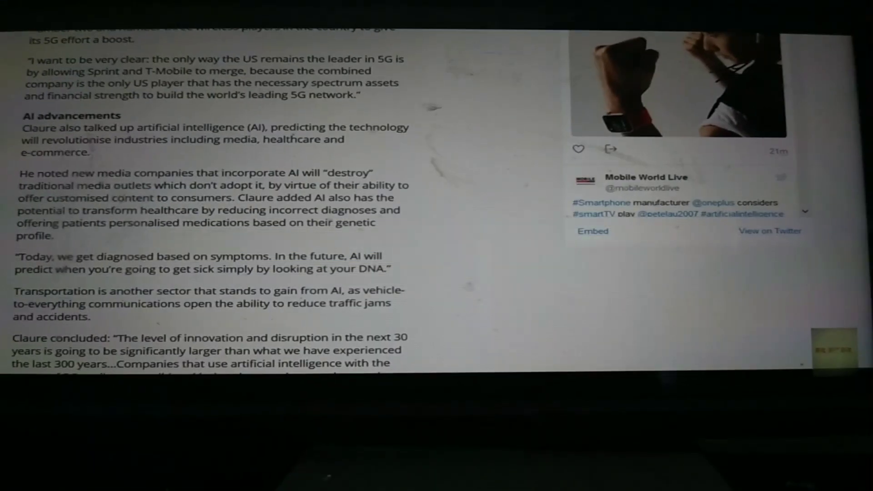
pyautogui.scroll(3)
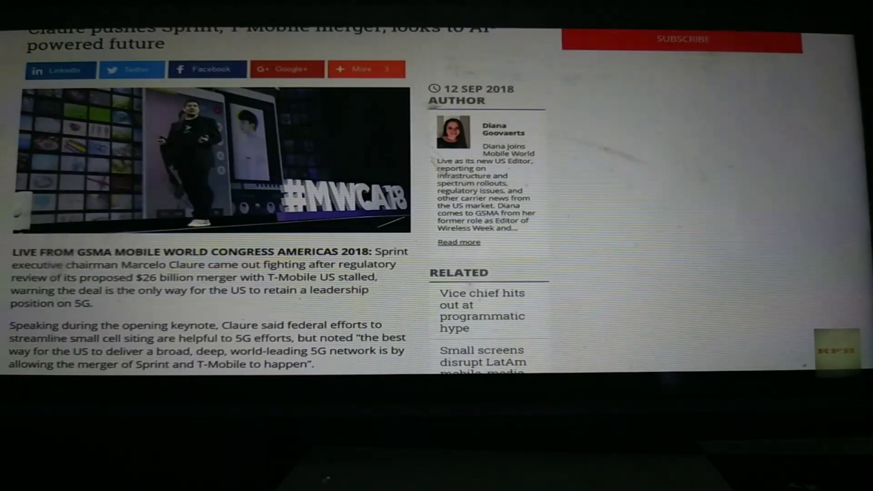
pyautogui.scroll(3)
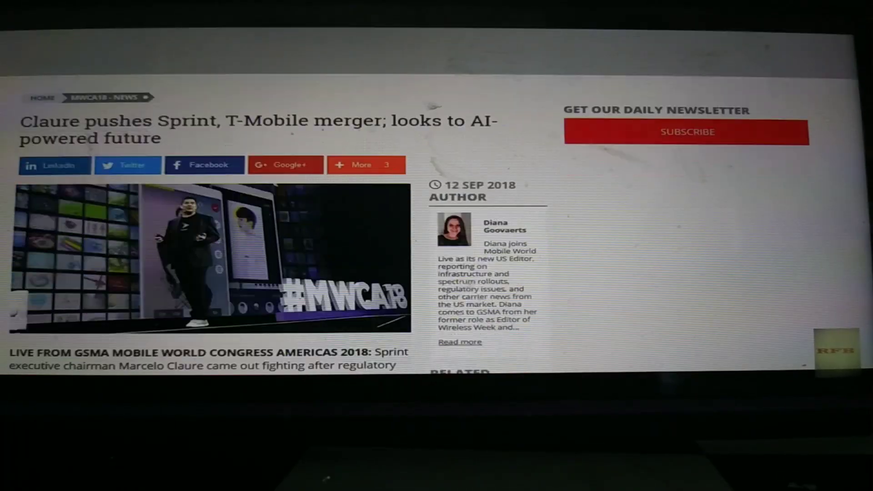
pyautogui.scroll(-3)
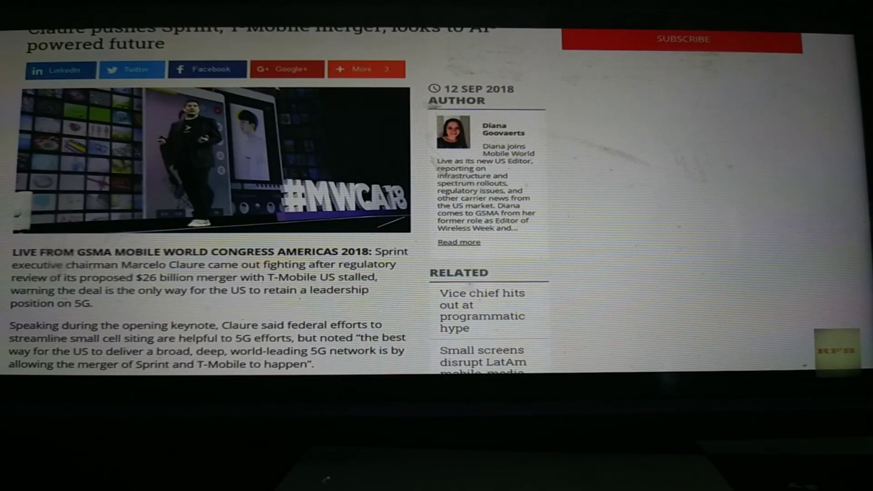
pyautogui.scroll(-3)
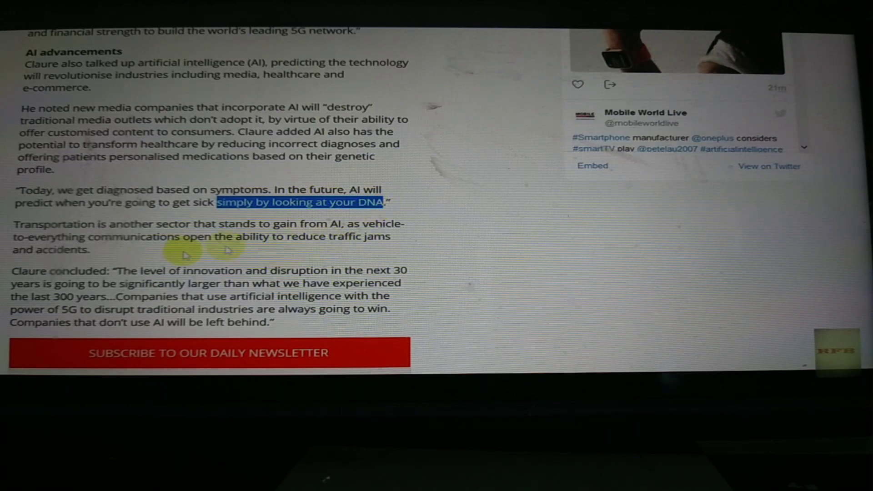
pyautogui.scroll(3)
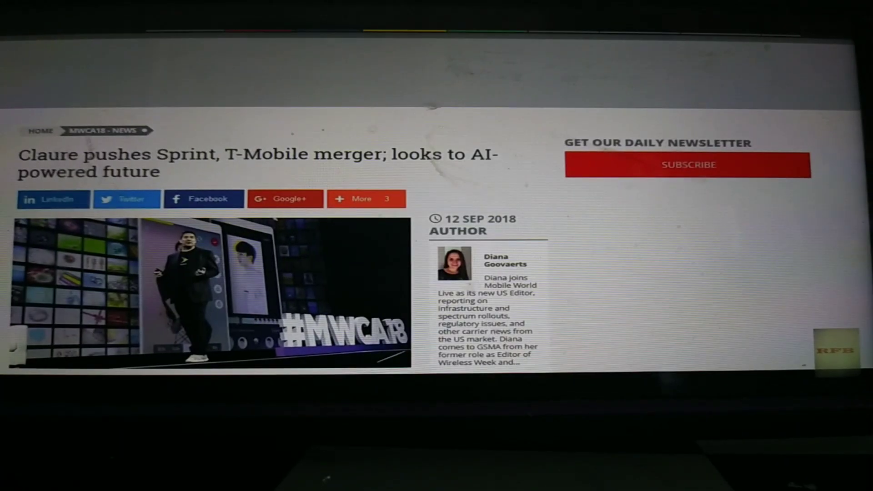
pyautogui.scroll(-3)
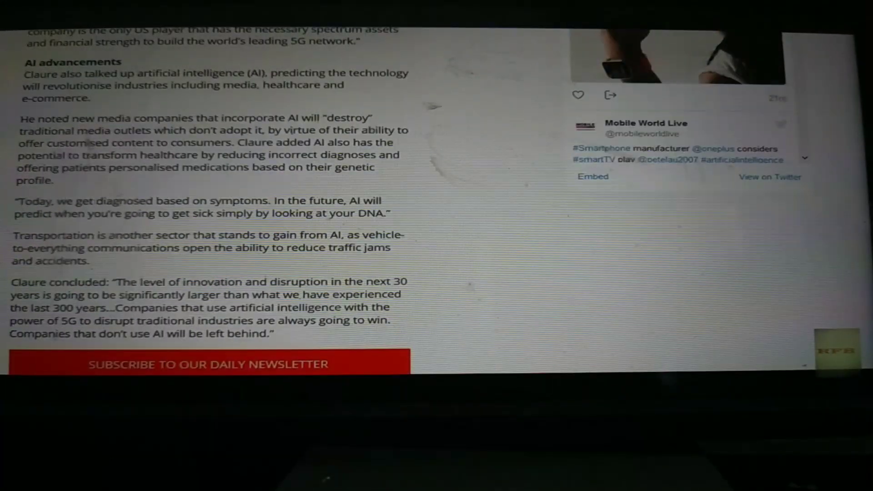
pyautogui.scroll(3)
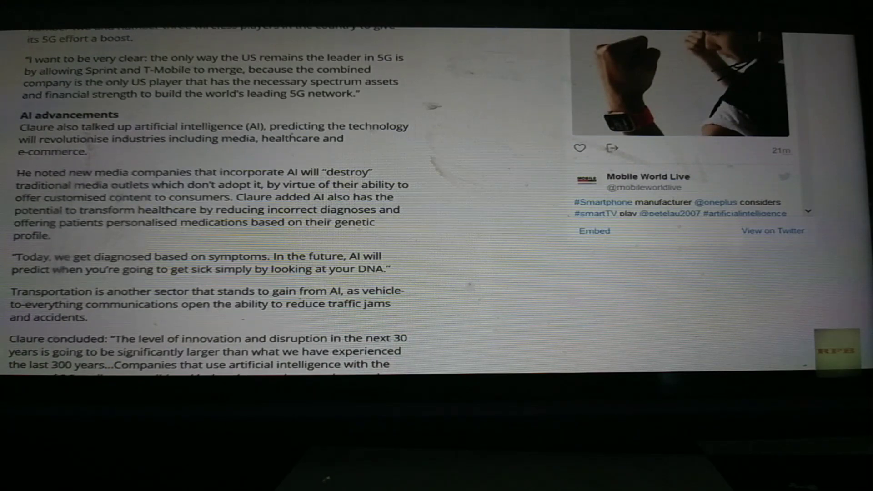
pyautogui.scroll(3)
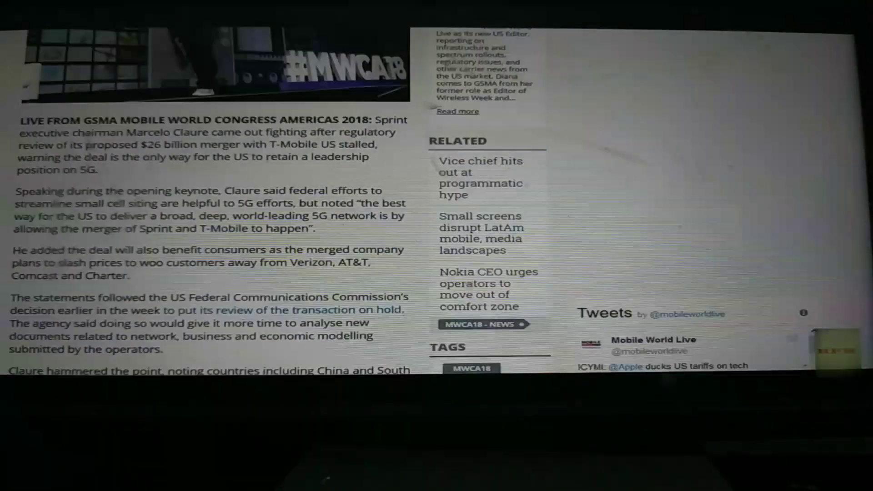
pyautogui.scroll(3)
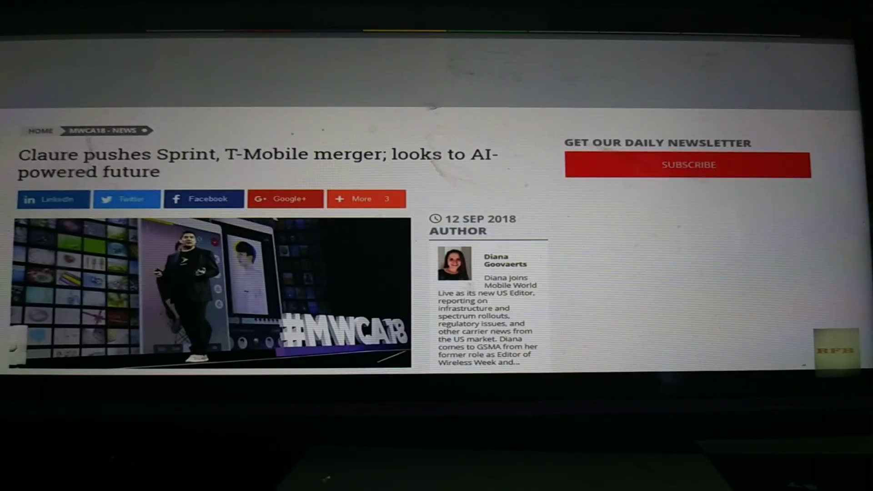
pyautogui.scroll(-3)
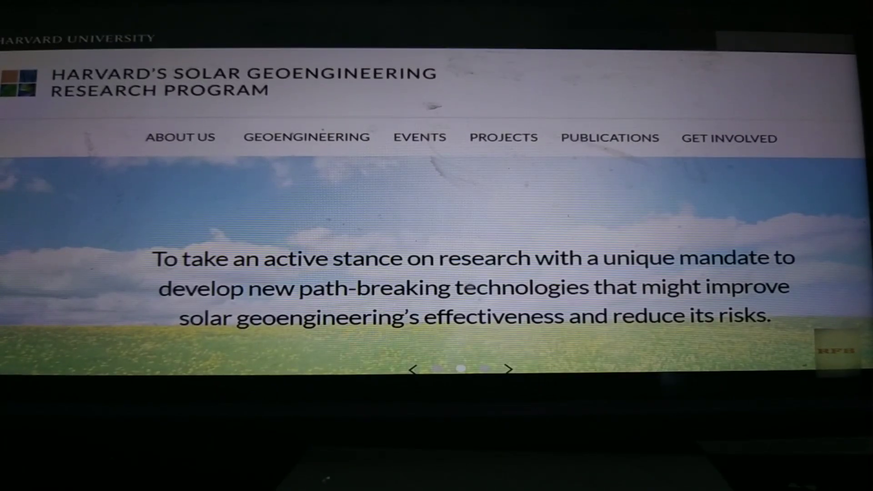
pyautogui.scroll(-3)
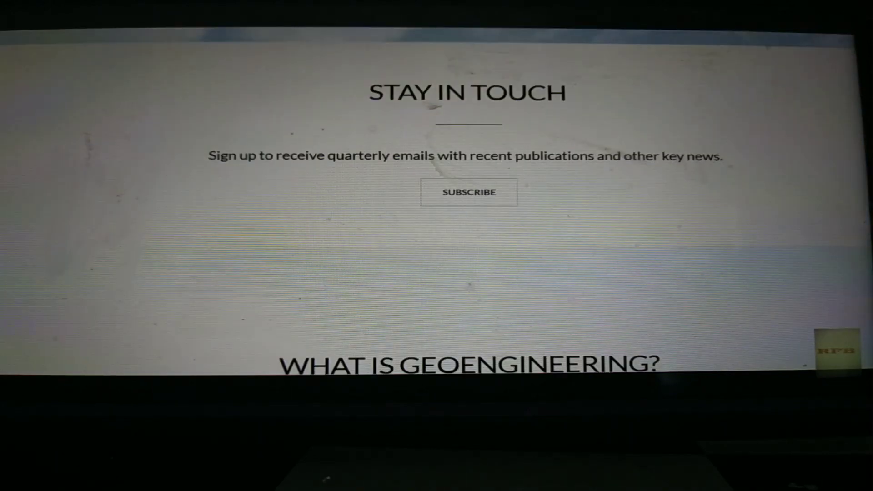
pyautogui.scroll(-3)
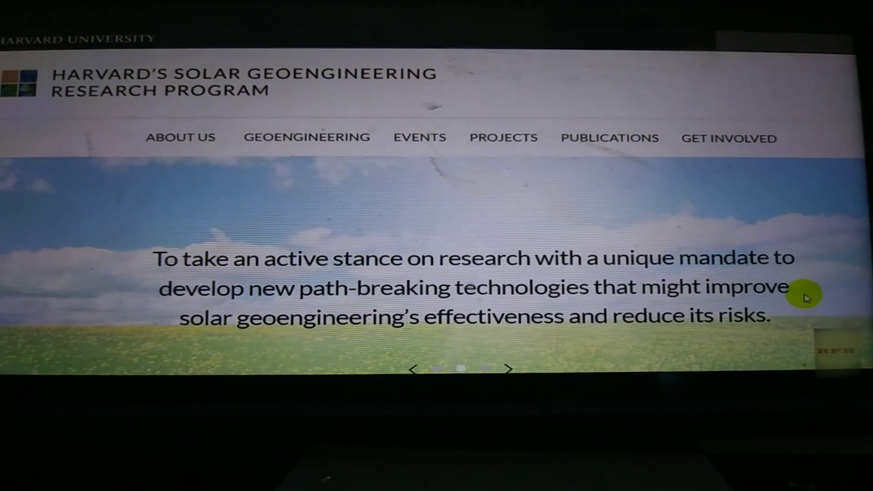
pyautogui.click(508, 368)
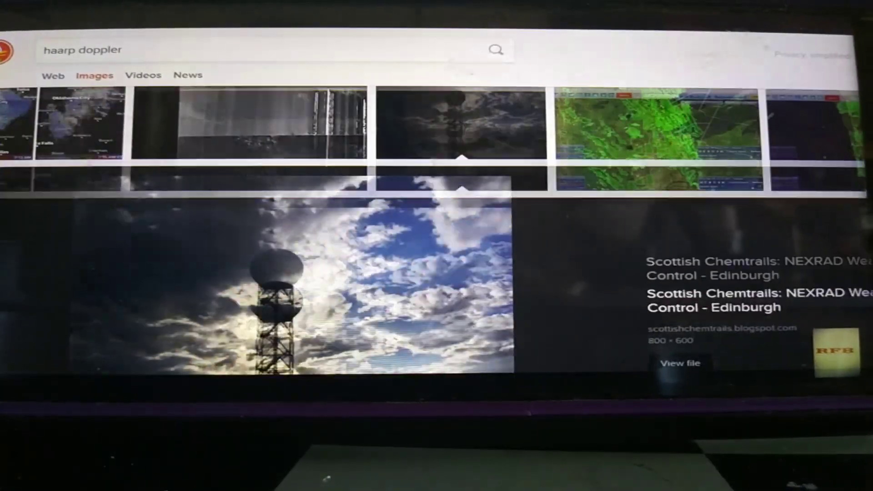
pyautogui.scroll(-3)
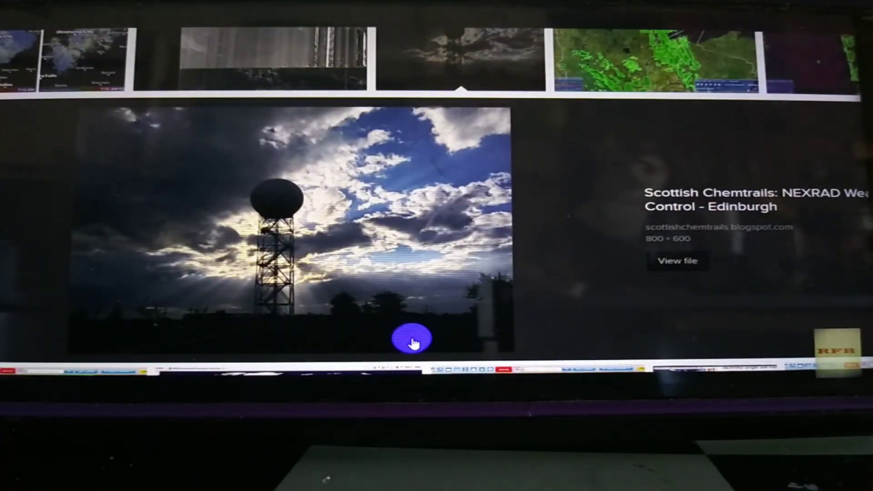
pyautogui.moveTo(442, 317)
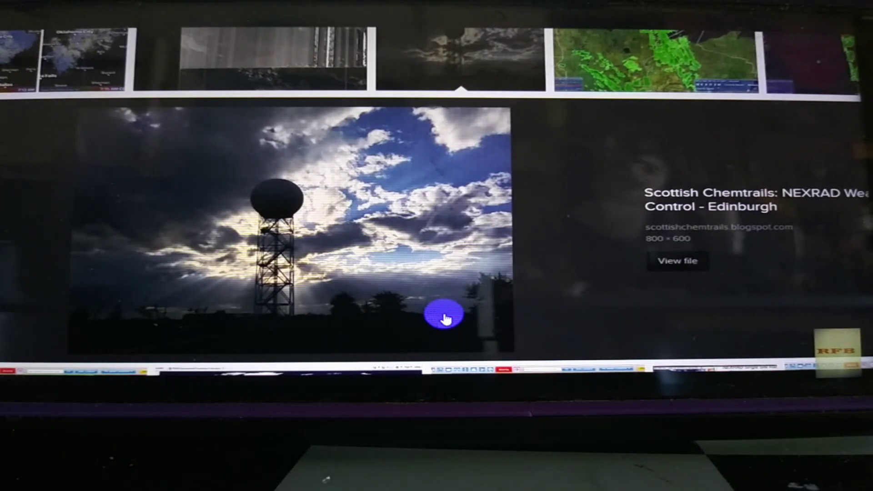